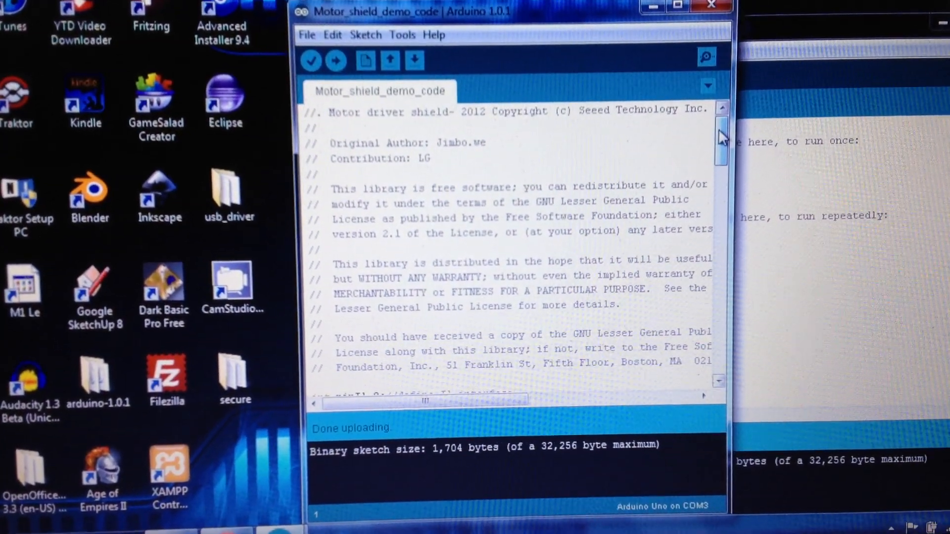
# Review the motor shield sketch's loop code and upload it to the Arduino Uno on COM3
pyautogui.scroll(-3)
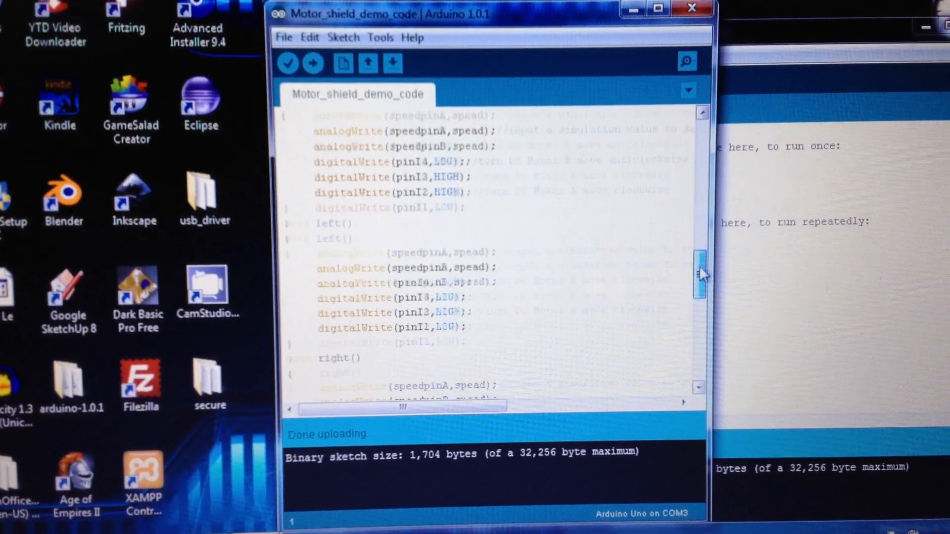
pyautogui.scroll(-3)
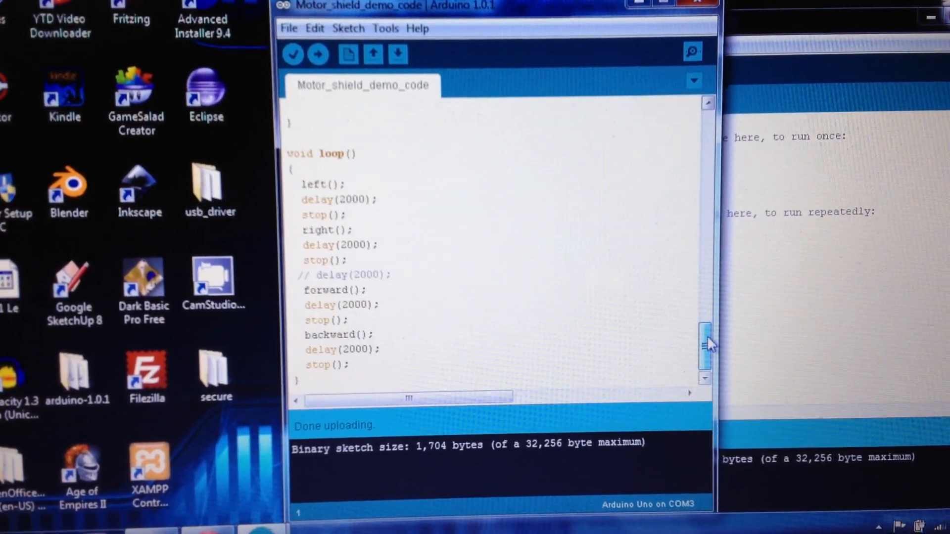
pyautogui.scroll(3)
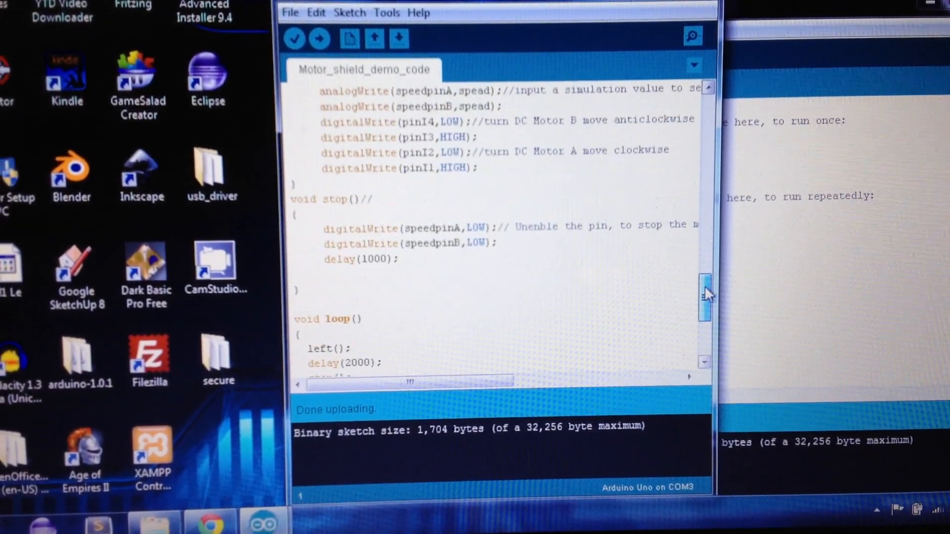
pyautogui.scroll(-3)
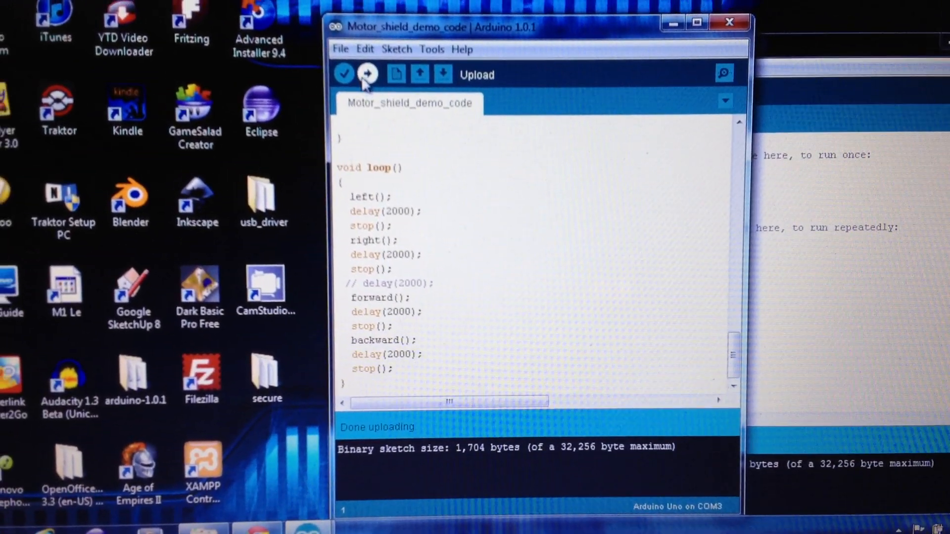
pyautogui.click(368, 88)
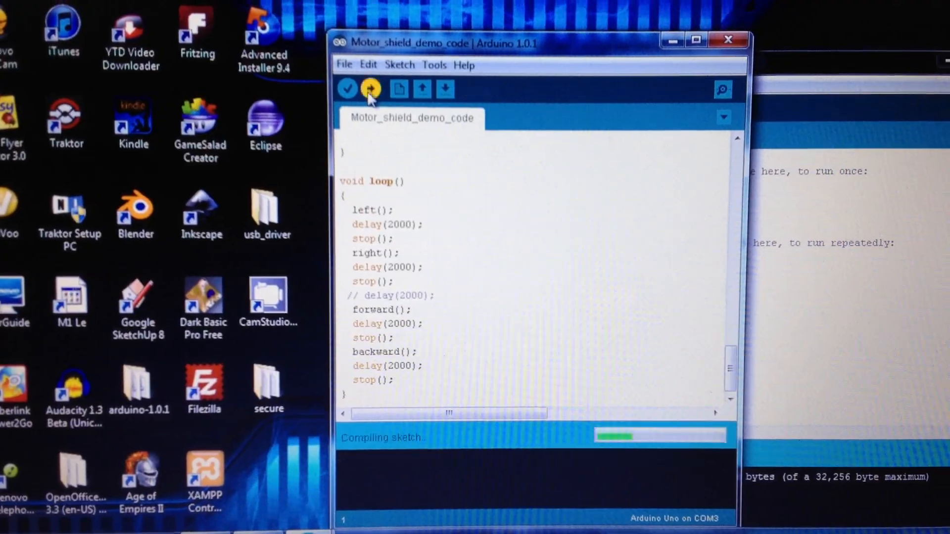